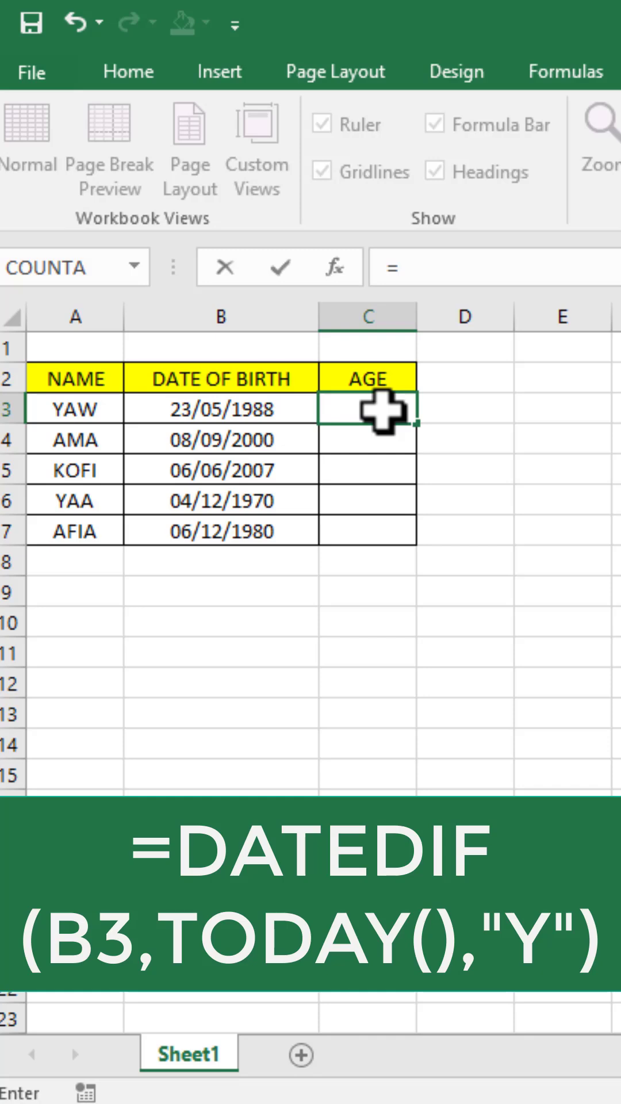
- Type =DATEDIF( into C3 to begin the age formula
{"action": "type", "text": "DAT"}
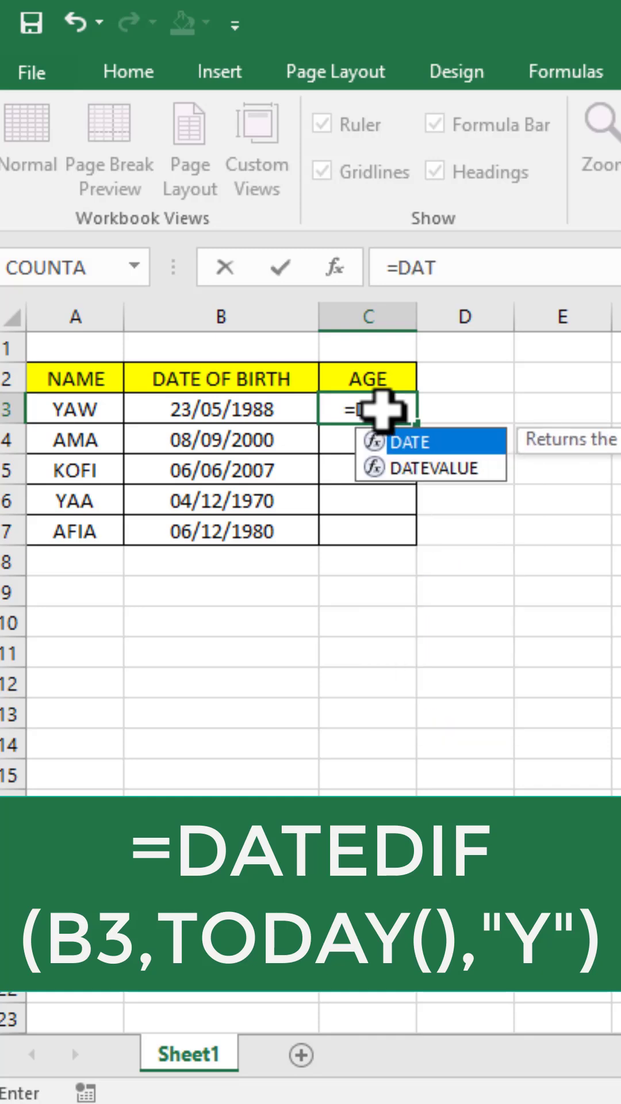
{"action": "type", "text": "ED"}
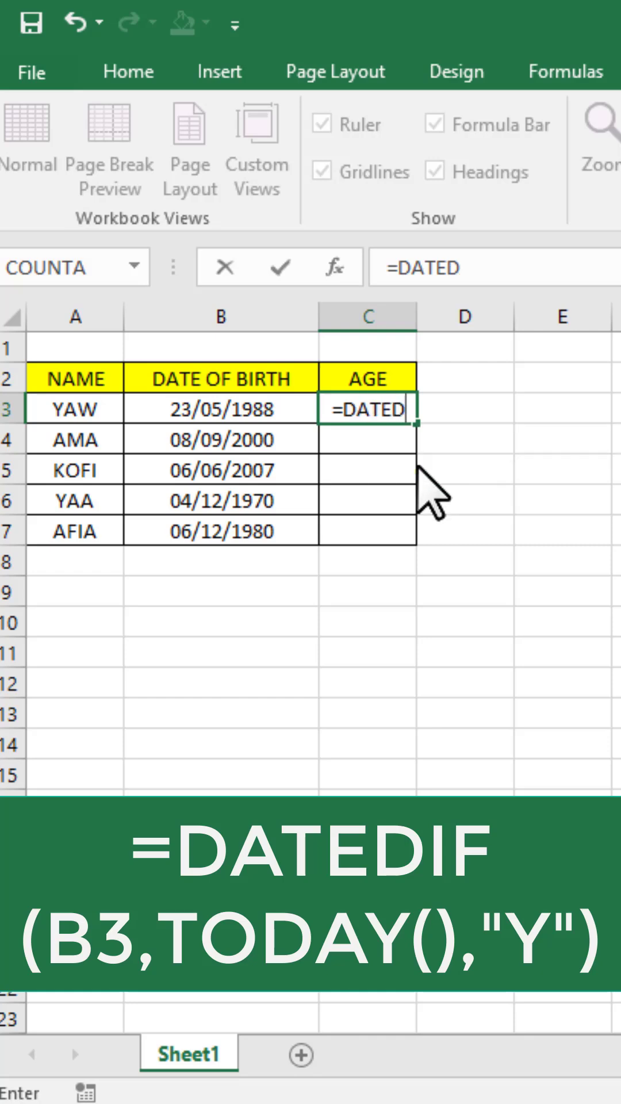
{"action": "type", "text": "I"}
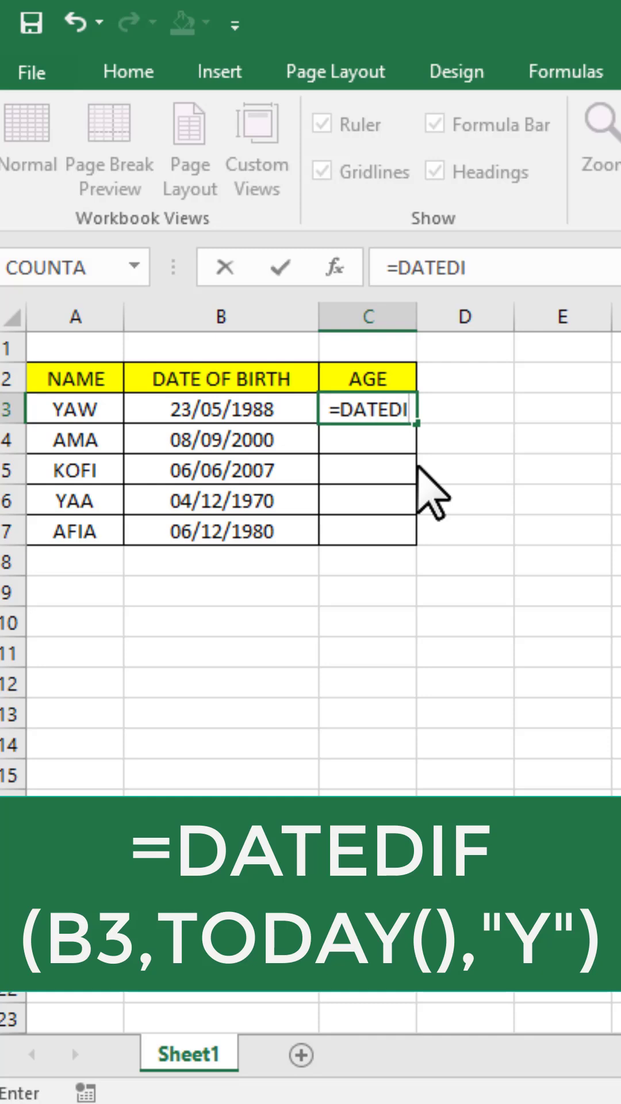
{"action": "type", "text": "F"}
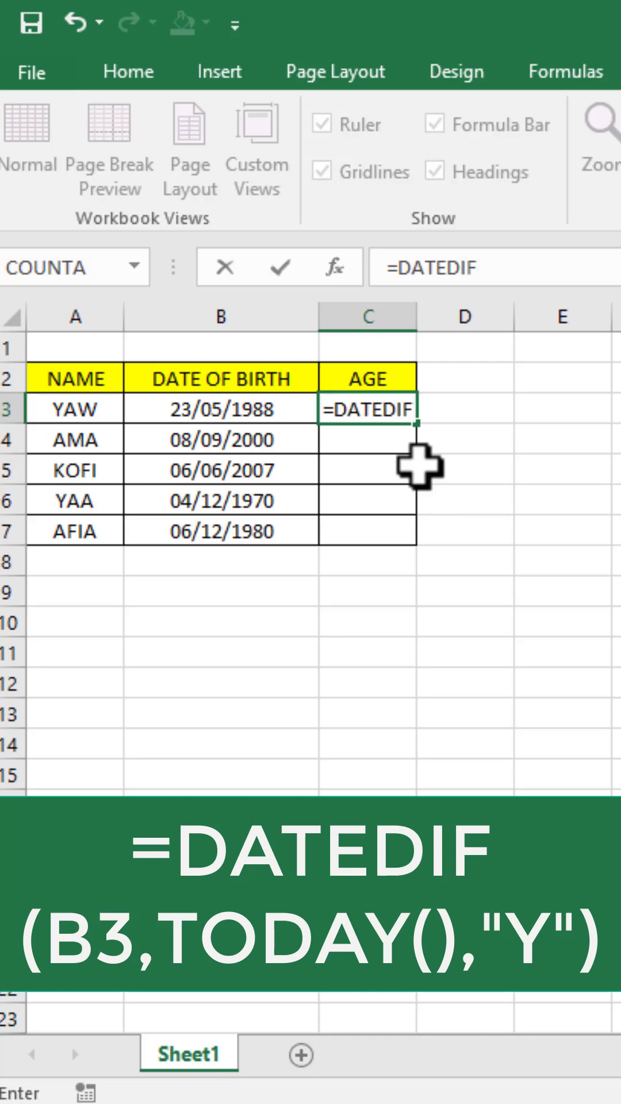
{"action": "type", "text": "("}
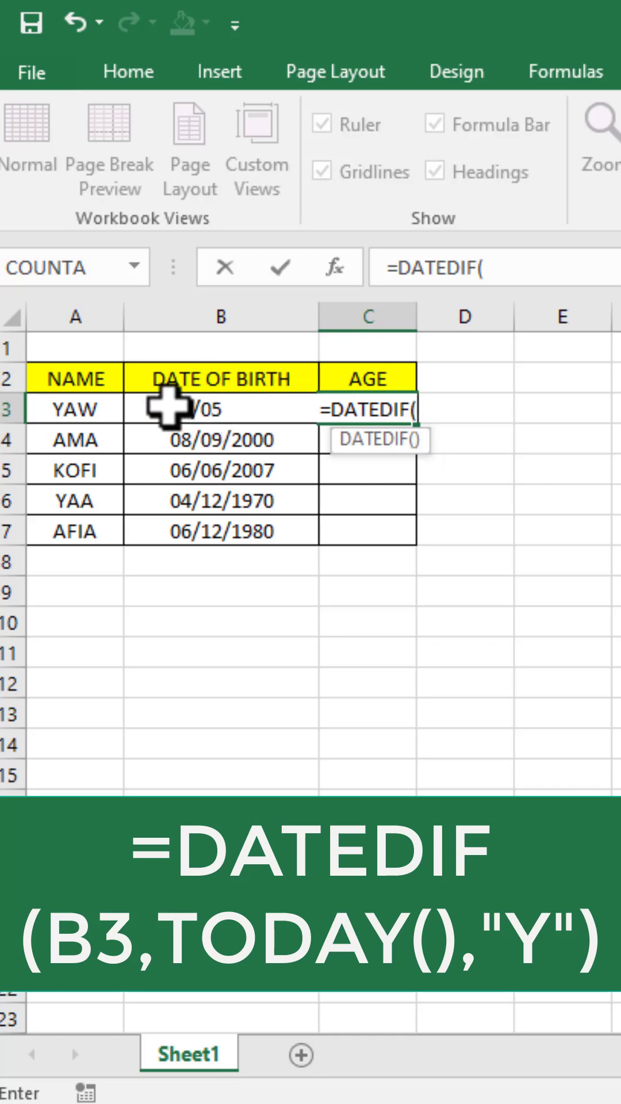
- Reference birth date cell B3 in the formula and continue with TODAY
{"action": "left_click", "coordinate": [183, 408]}
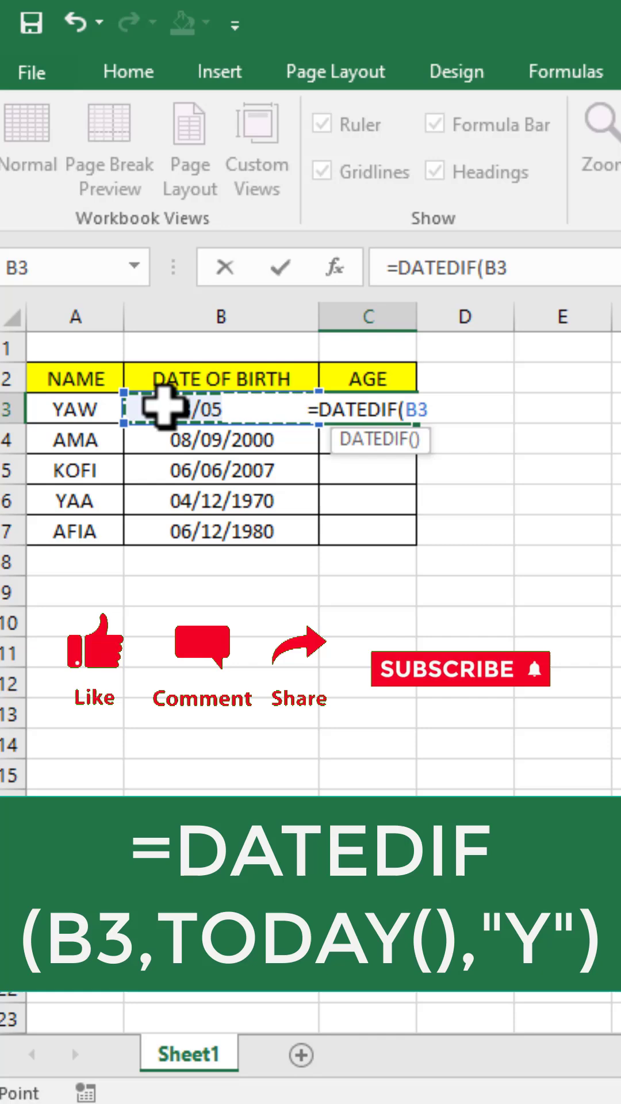
{"action": "type", "text": ",TODAY"}
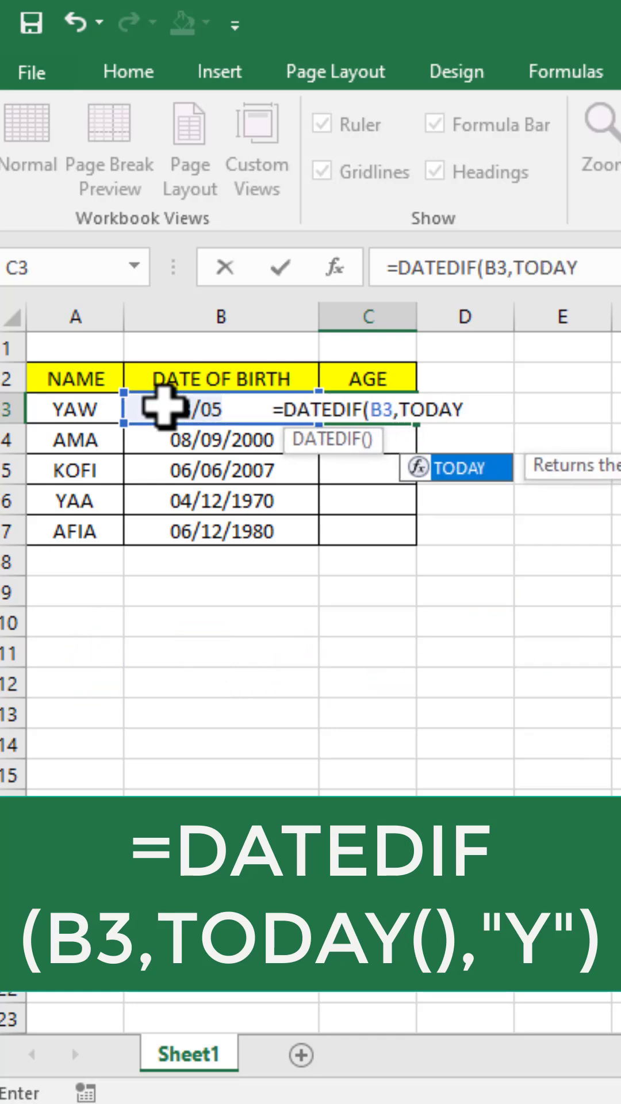
- Complete =DATEDIF(B3,TODAY(),"Y") and enter it, showing age 37 in C3
{"action": "type", "text": "("}
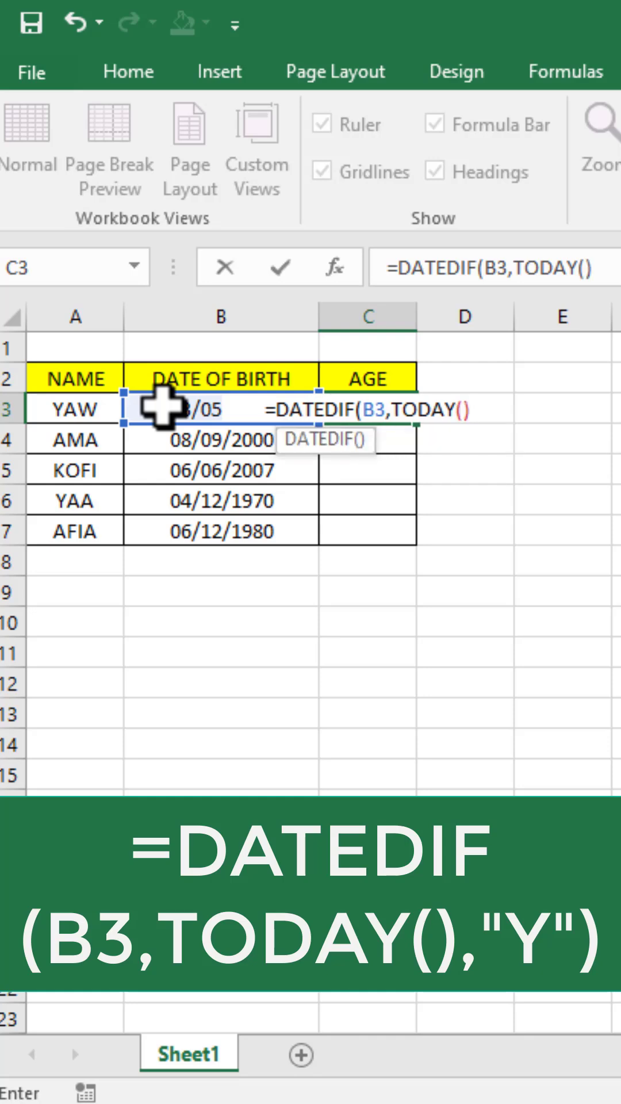
{"action": "type", "text": ","}
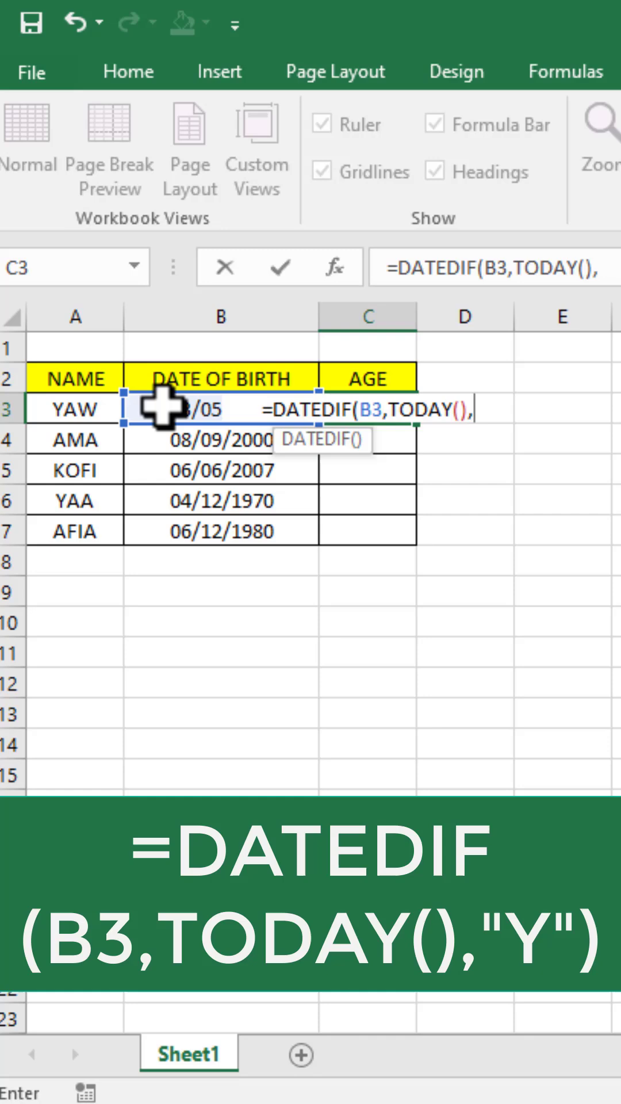
{"action": "type", "text": "\""}
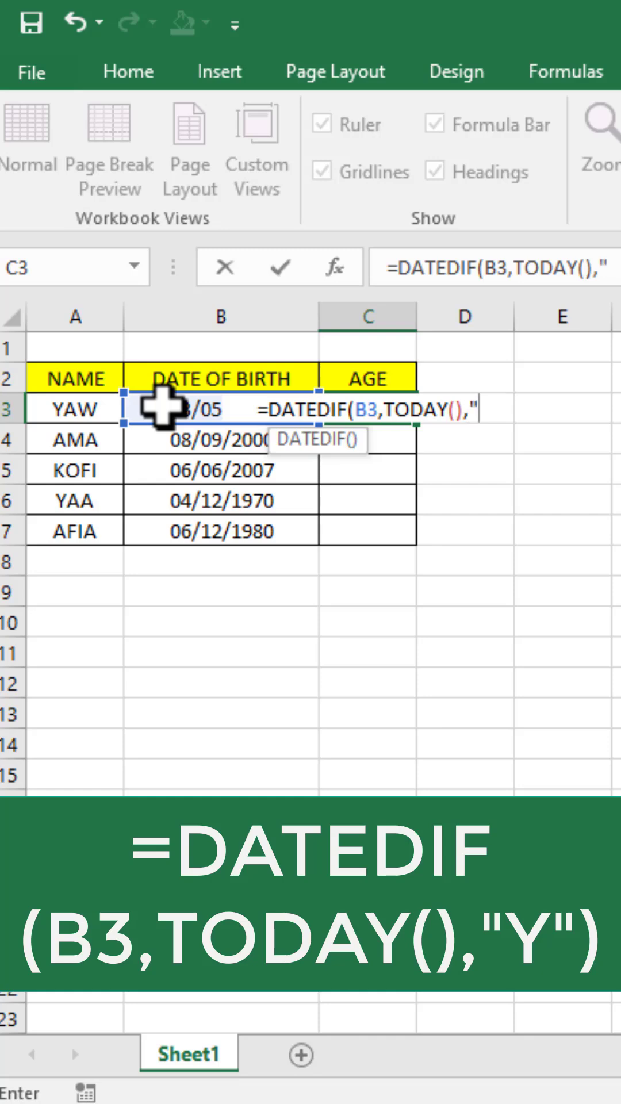
{"action": "type", "text": "Y"}
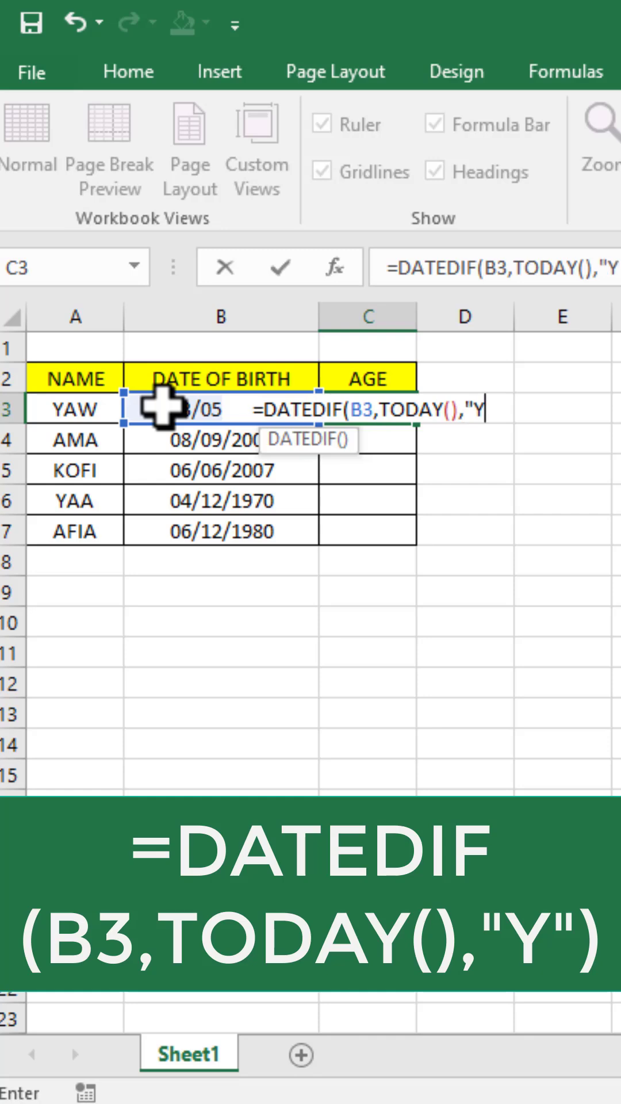
{"action": "type", "text": "\""}
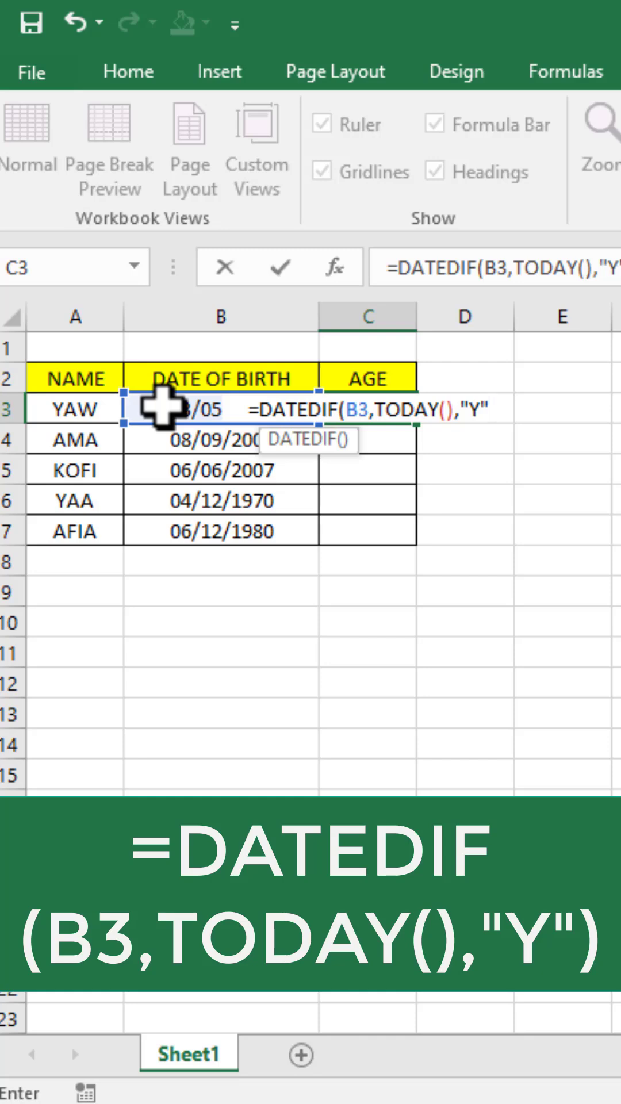
{"action": "key", "text": "enter"}
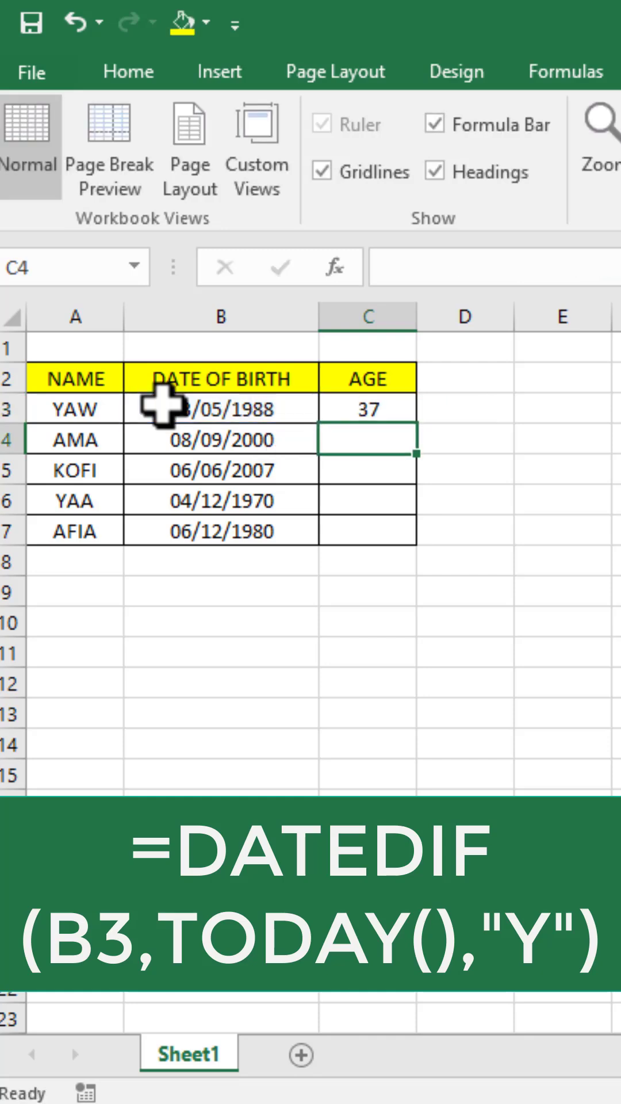